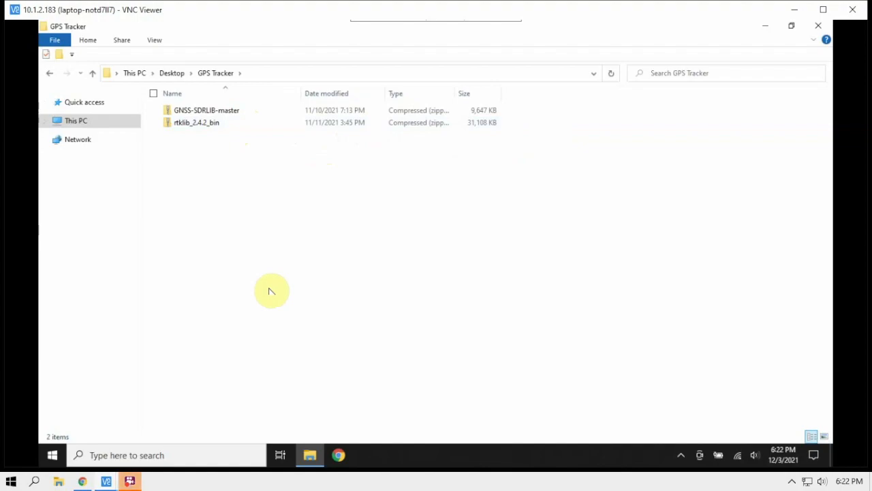
pyautogui.moveTo(222, 267)
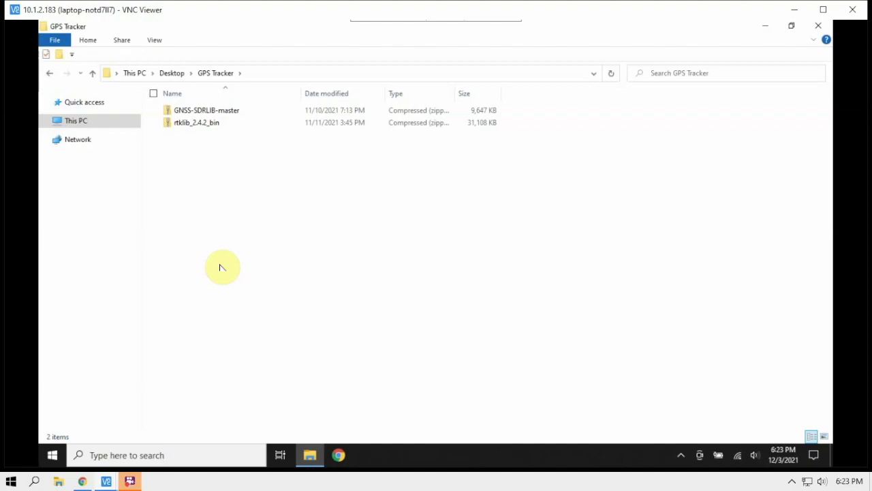
pyautogui.moveTo(197, 110)
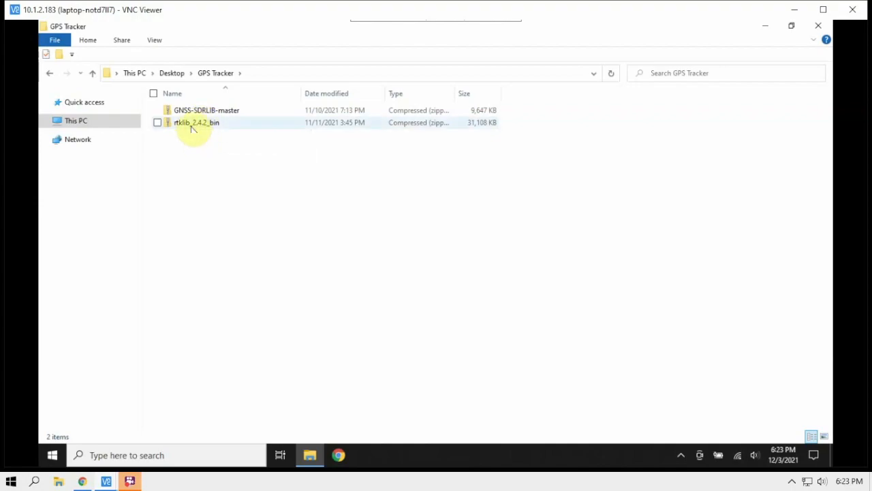
pyautogui.moveTo(194, 122)
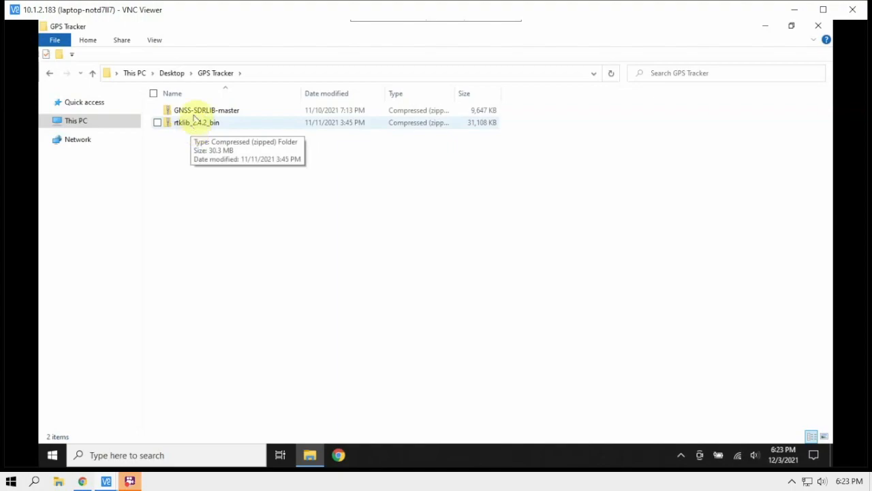
pyautogui.moveTo(191, 122)
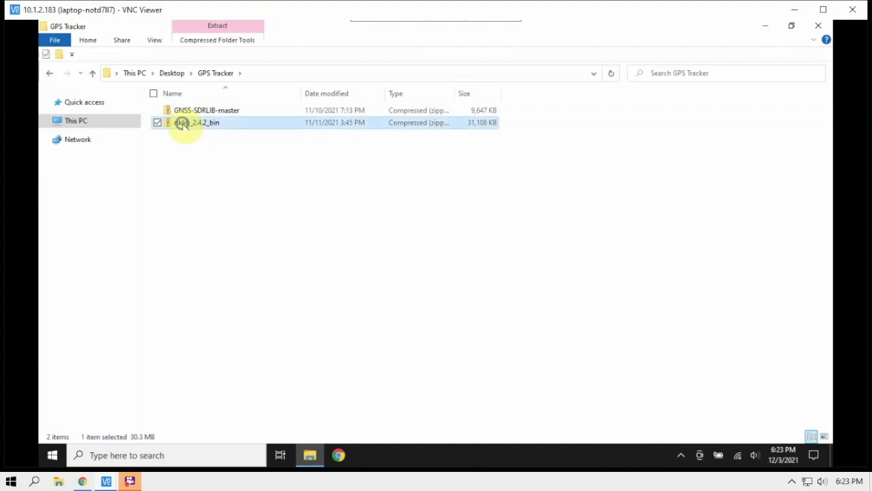
# Extract the rtklib_2.4.2_bin archive to its suggested folder in GPS Tracker.
pyautogui.rightClick(197, 122)
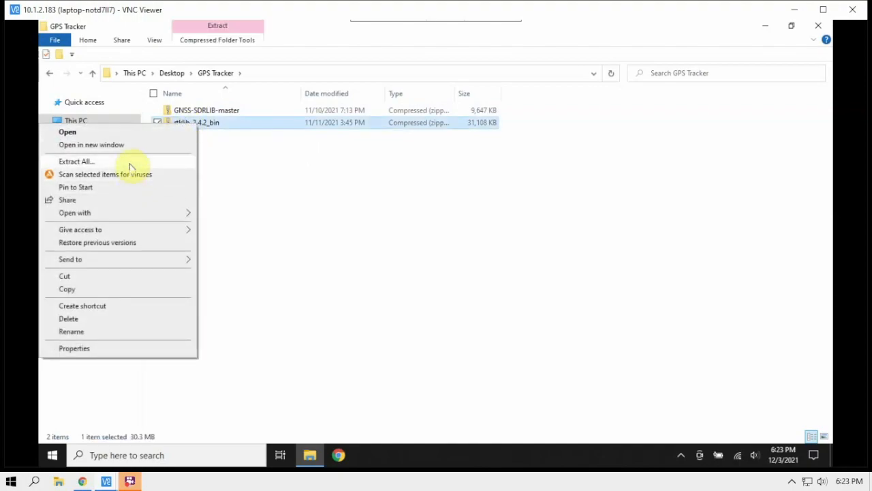
pyautogui.click(77, 161)
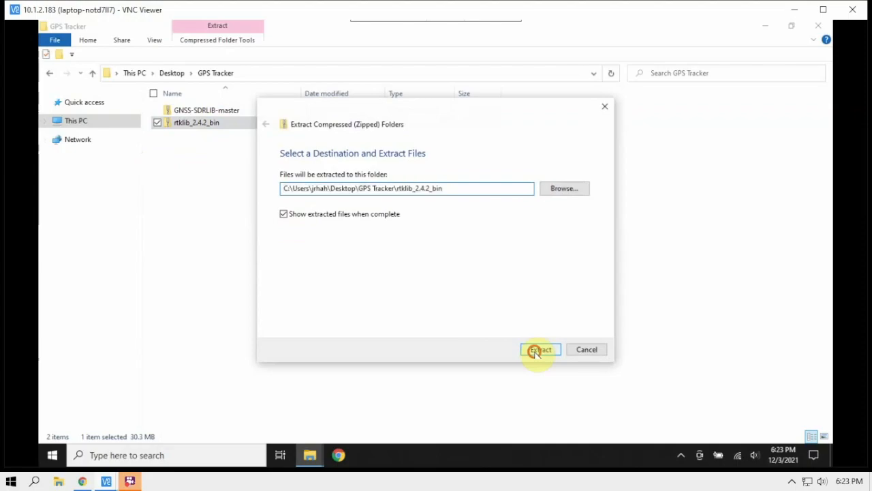
pyautogui.click(540, 349)
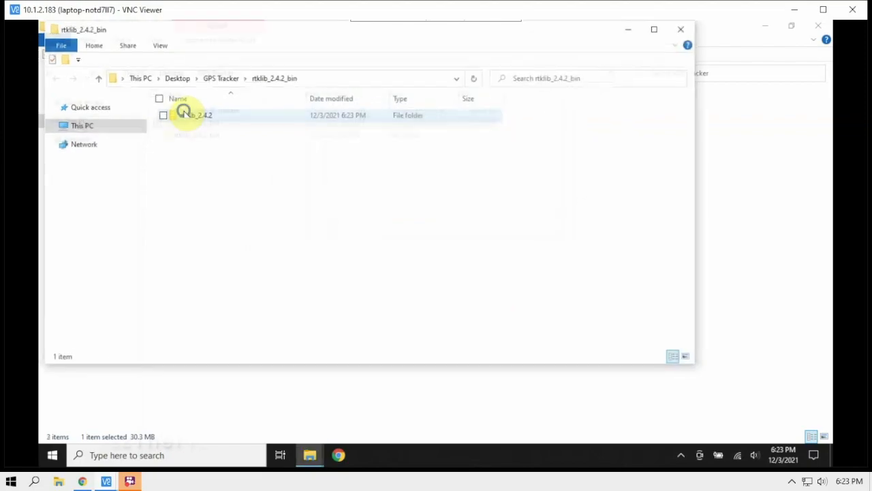
pyautogui.rightClick(193, 114)
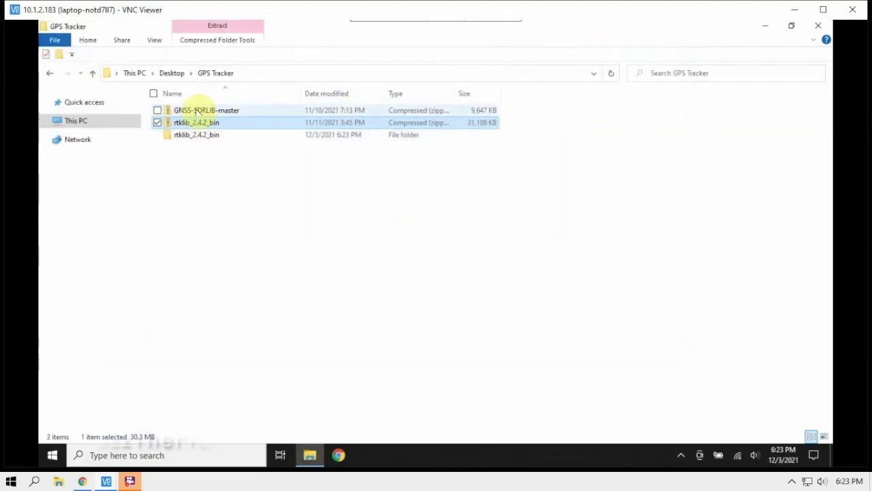
# Extract the GNSS-SDRLIB-master archive and close its extracted-files window.
pyautogui.click(207, 109)
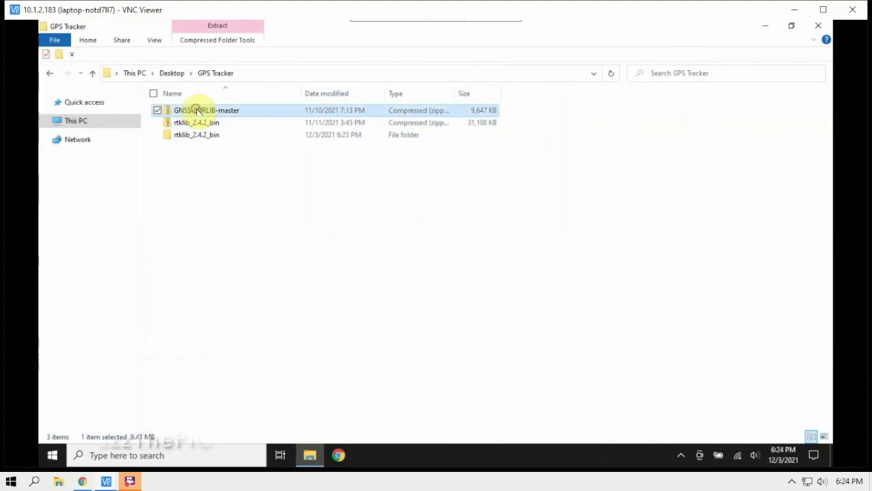
pyautogui.rightClick(207, 110)
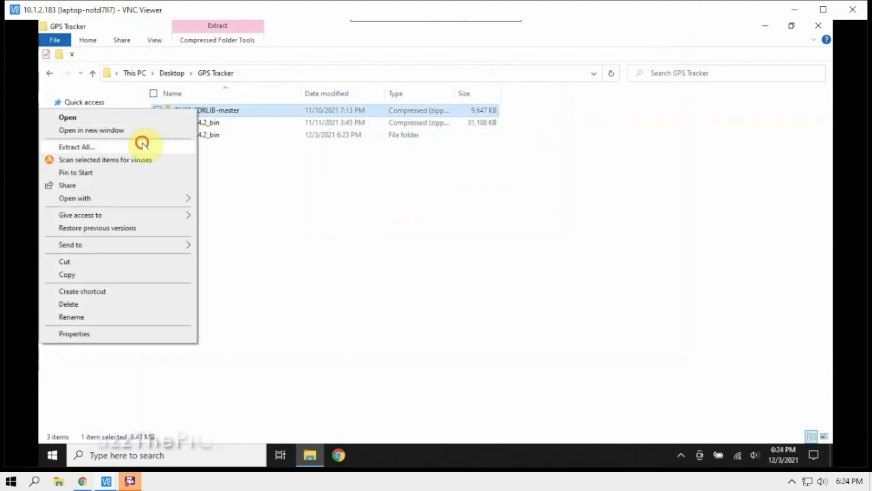
pyautogui.click(76, 146)
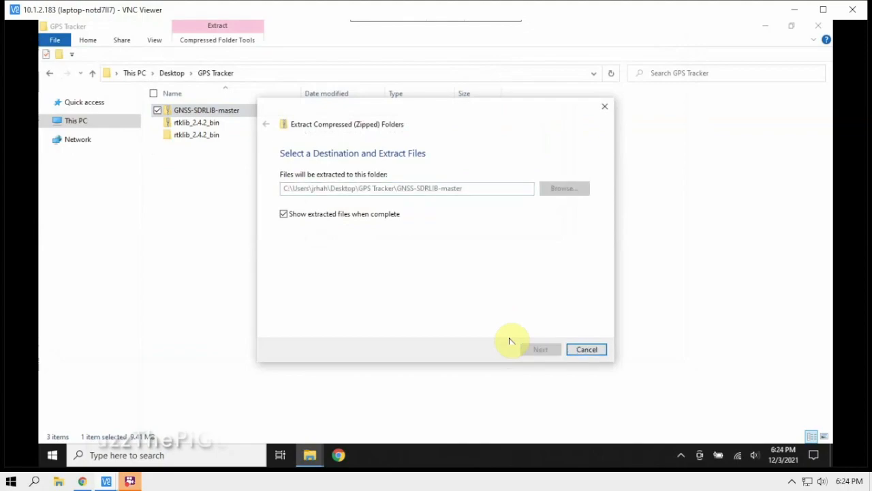
pyautogui.click(540, 349)
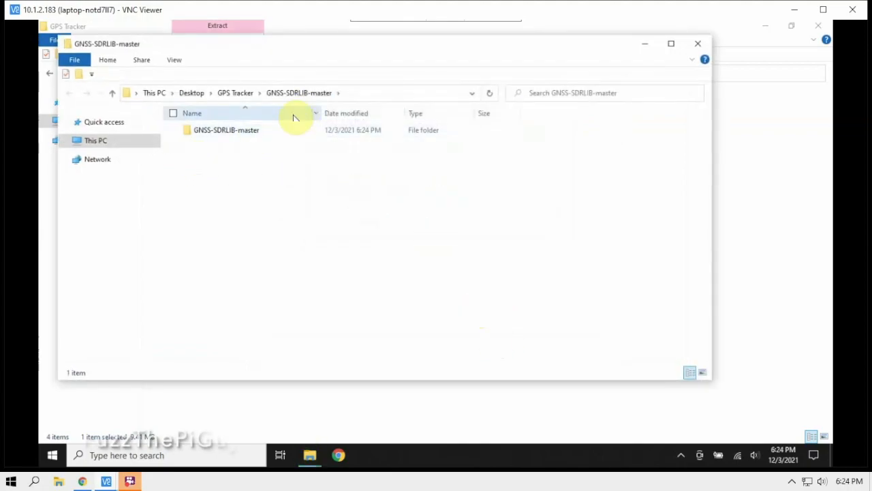
pyautogui.click(234, 93)
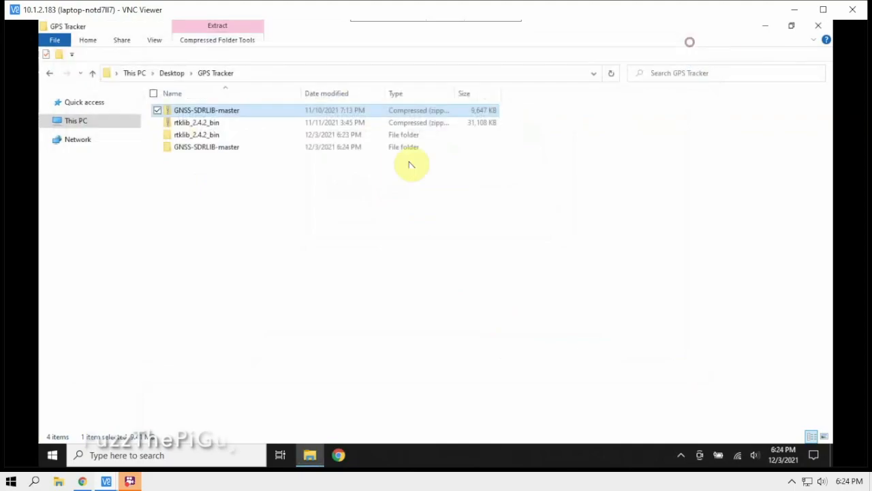
pyautogui.moveTo(189, 159)
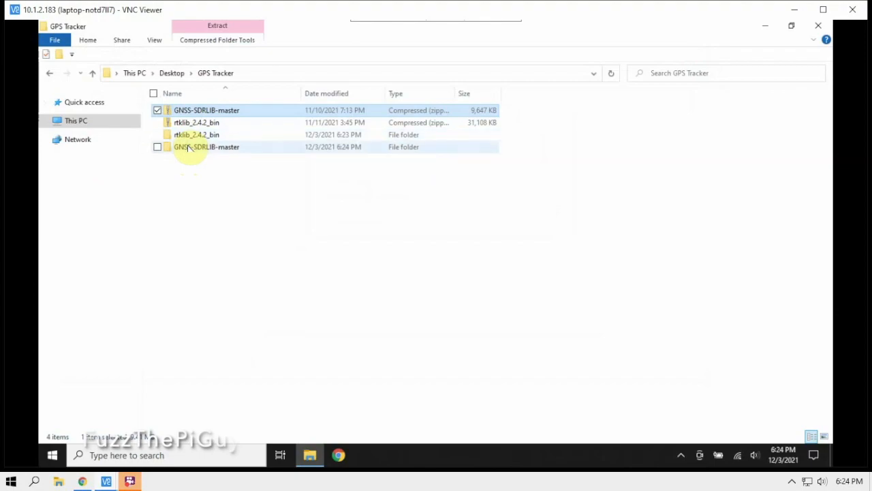
pyautogui.moveTo(197, 134)
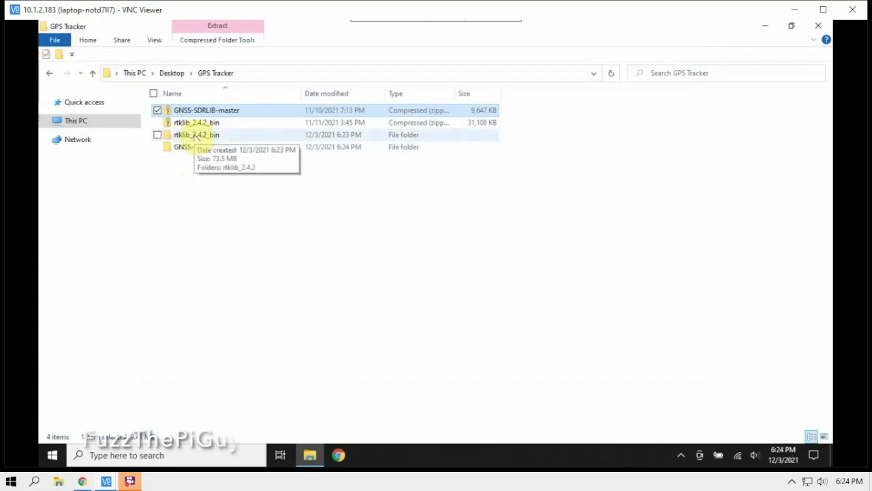
# Browse into rtklib_2.4.2_bin and rtklib_2.4.2, and select the rtknavi application.
pyautogui.doubleClick(196, 135)
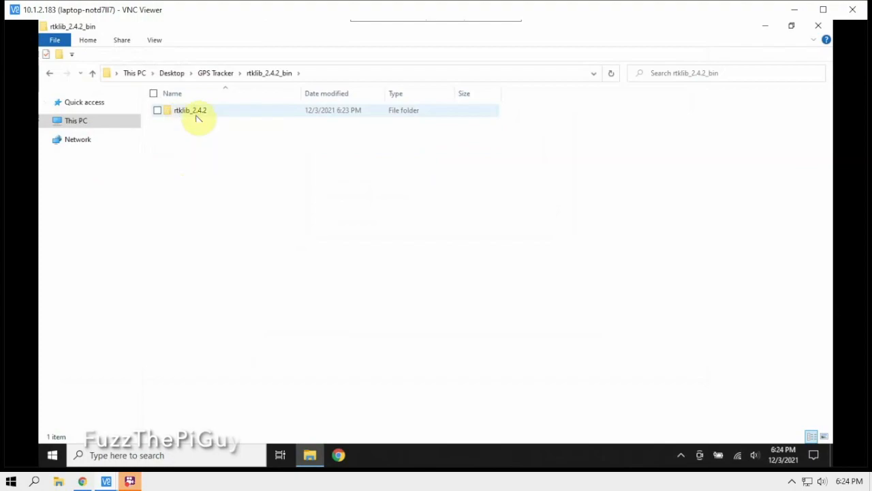
pyautogui.doubleClick(190, 110)
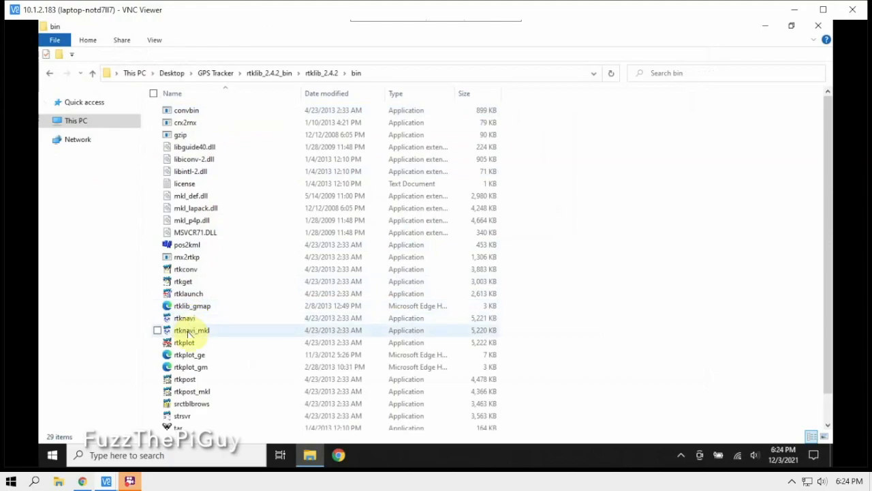
pyautogui.click(184, 318)
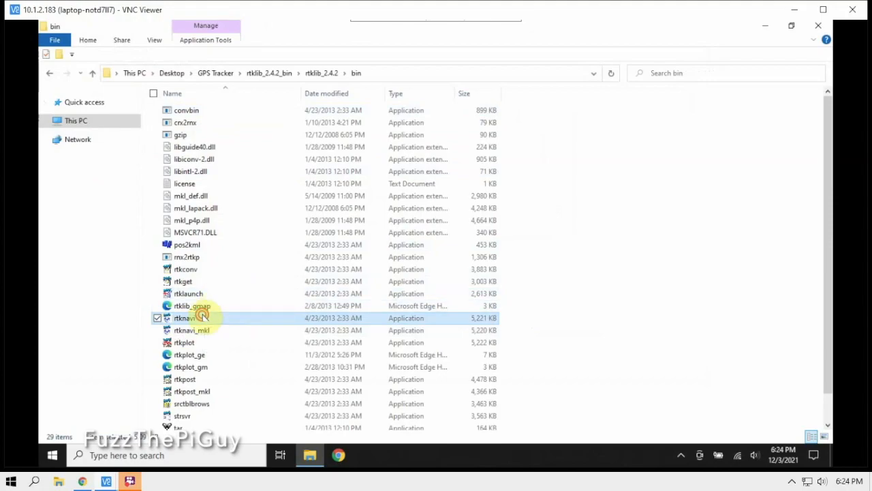
# Launch rtknavi and allow it through the Windows firewall.
pyautogui.doubleClick(184, 318)
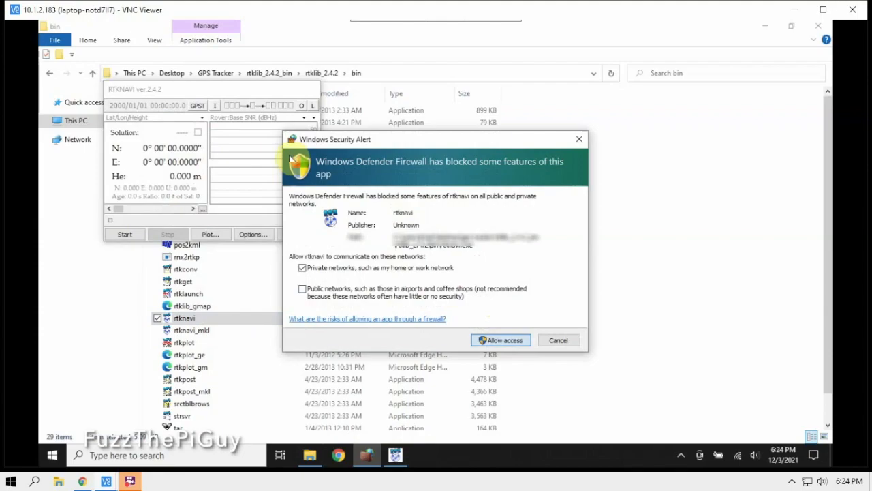
pyautogui.click(500, 339)
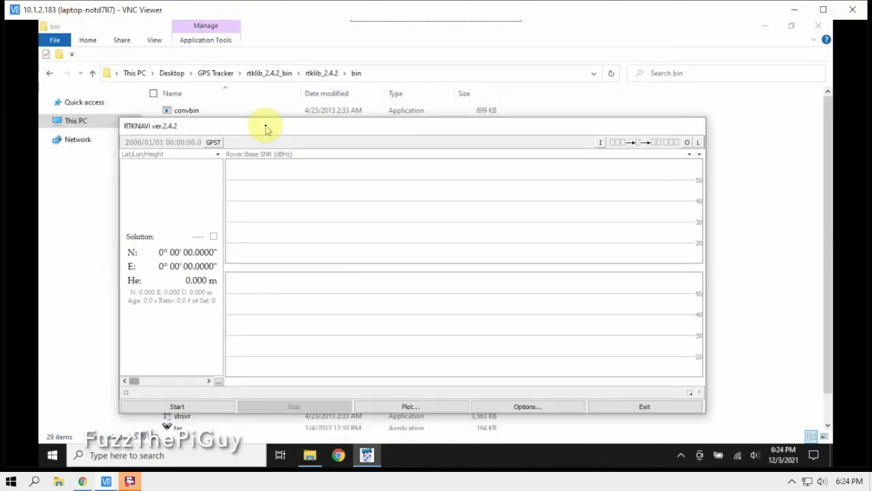
pyautogui.moveTo(409, 238)
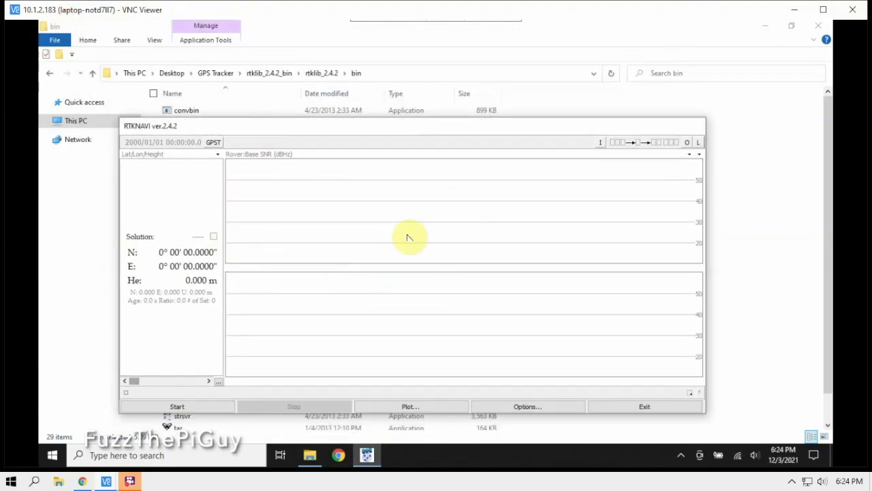
pyautogui.moveTo(382, 234)
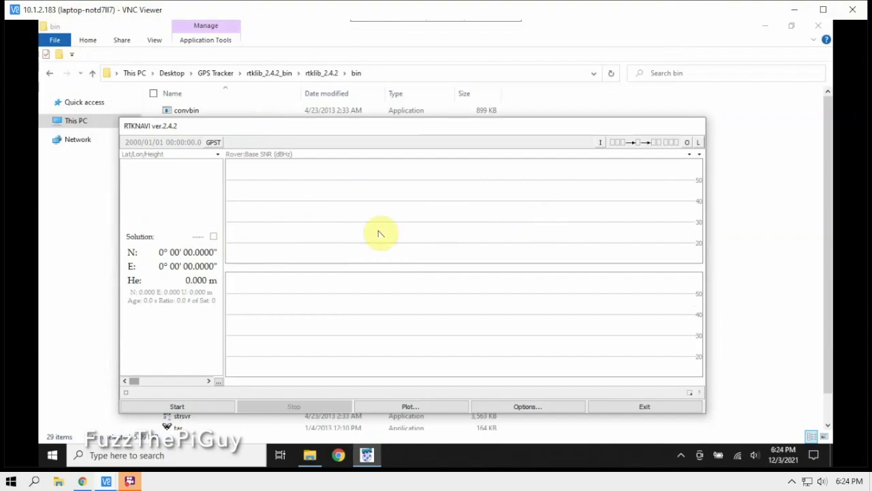
pyautogui.moveTo(221, 282)
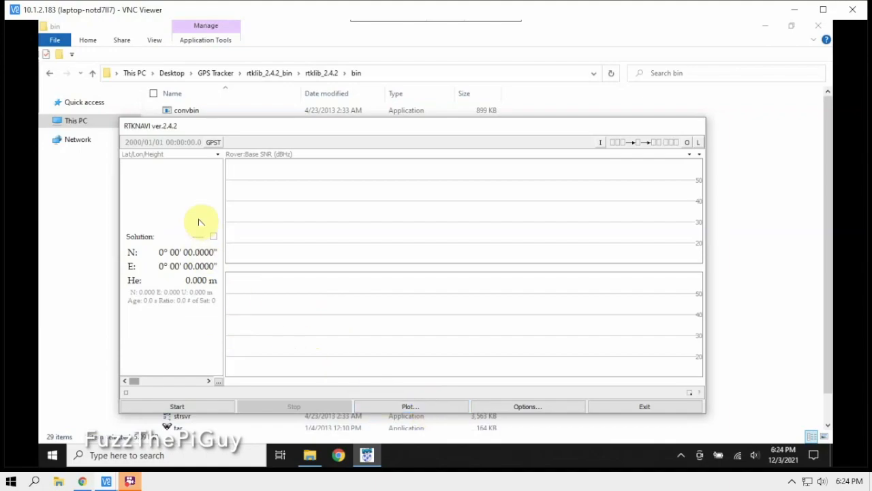
pyautogui.moveTo(436, 385)
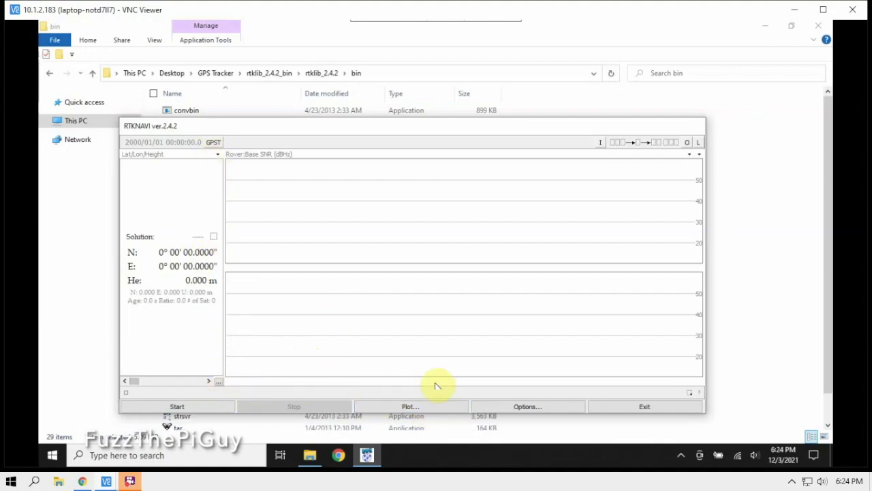
pyautogui.moveTo(533, 180)
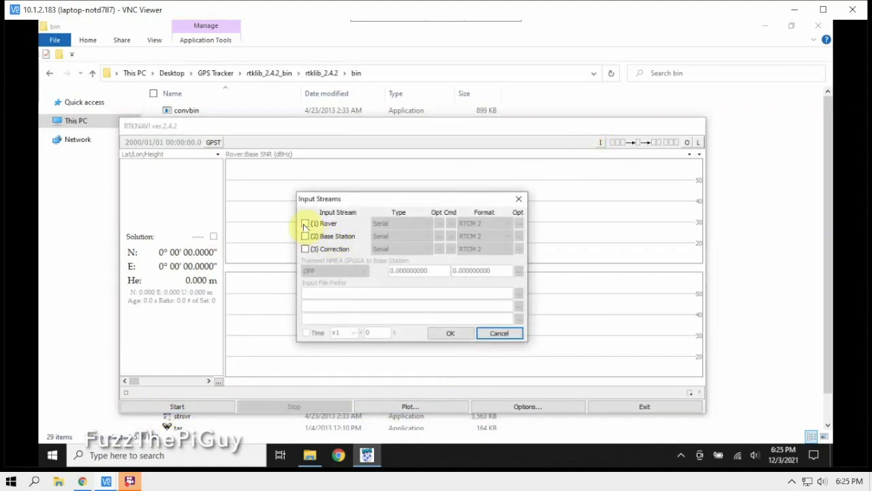
# Enable the Rover input stream as a TCP Client with RTCM 3 format.
pyautogui.click(306, 223)
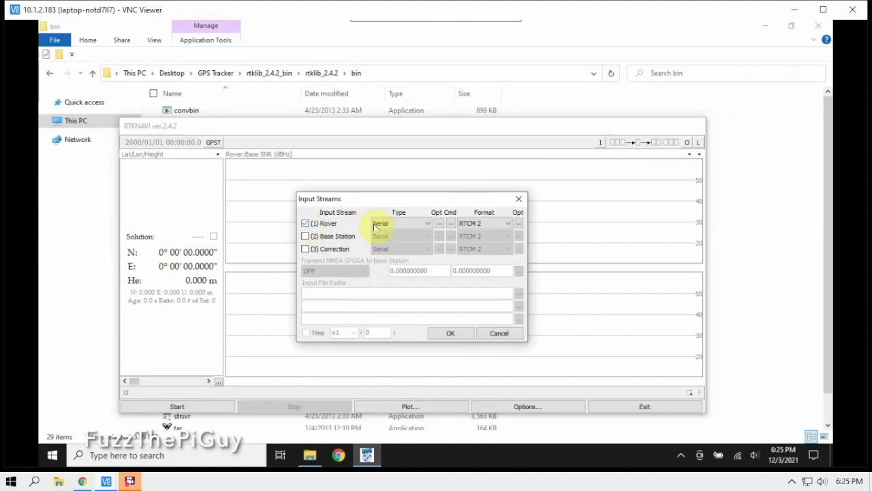
pyautogui.click(428, 223)
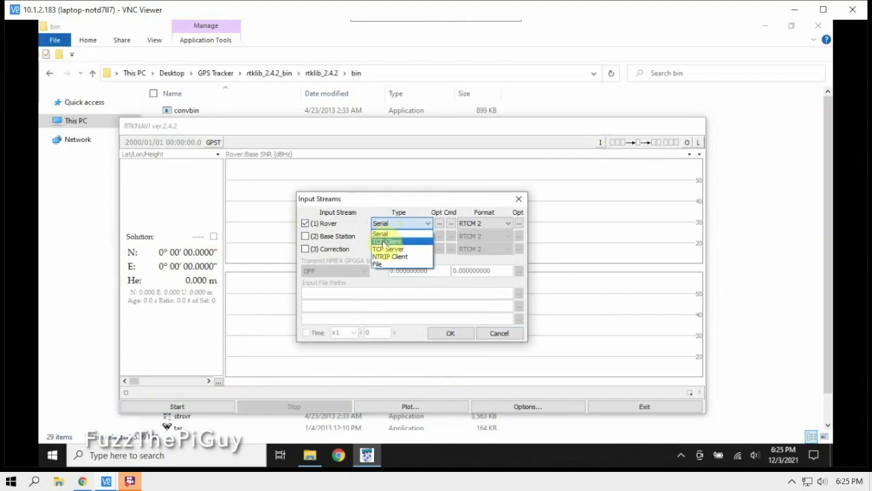
pyautogui.click(387, 240)
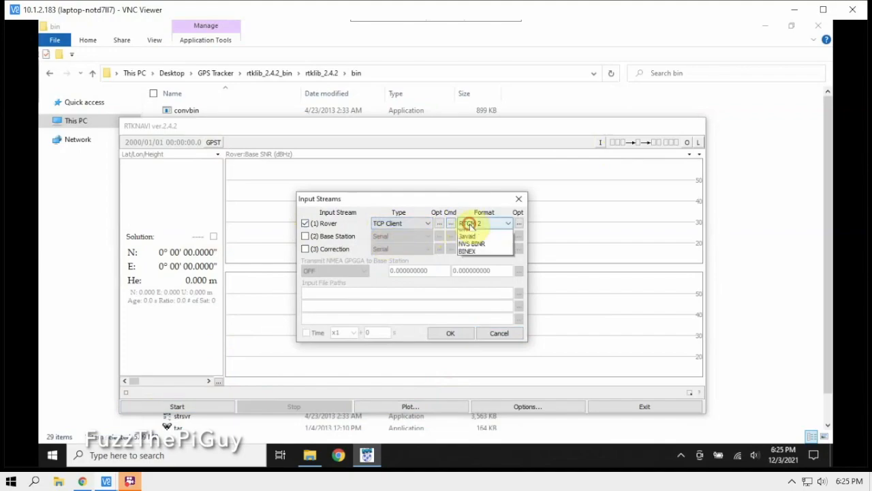
pyautogui.click(508, 223)
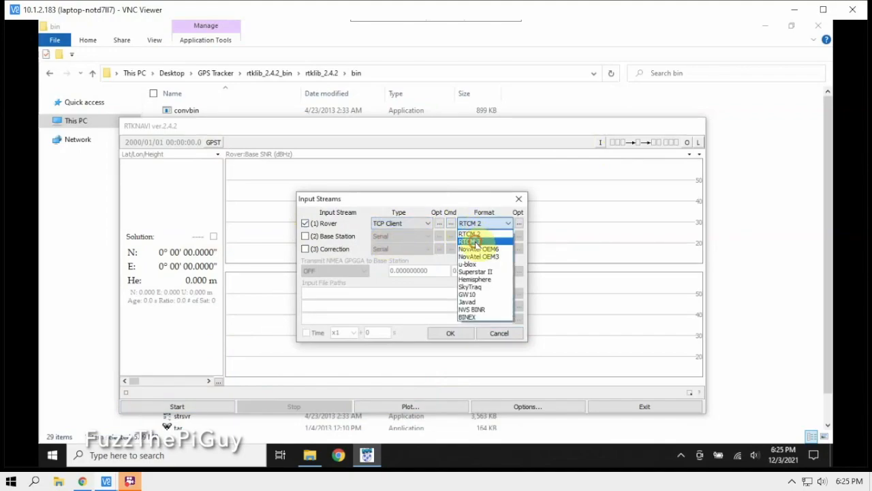
pyautogui.click(470, 242)
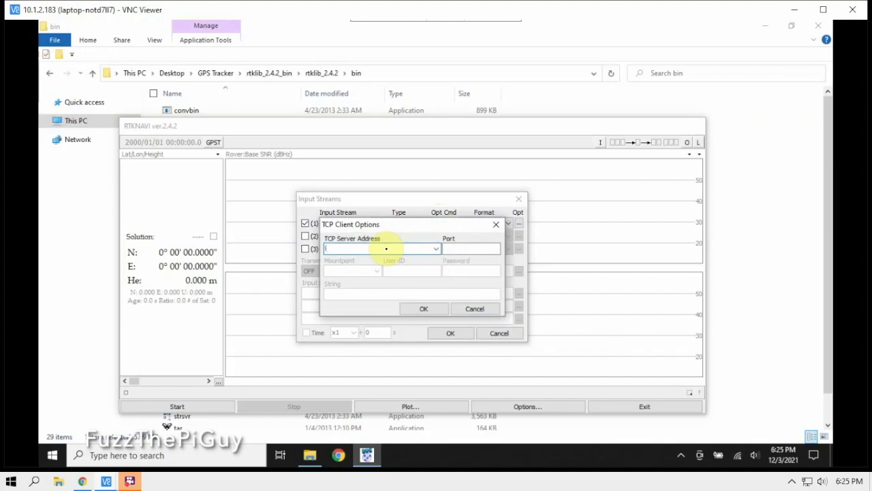
# Point the rover TCP client at localhost:9999, apply, then select GNSS-SDRLIB-master in GPS Tracker.
pyautogui.write('localhost')
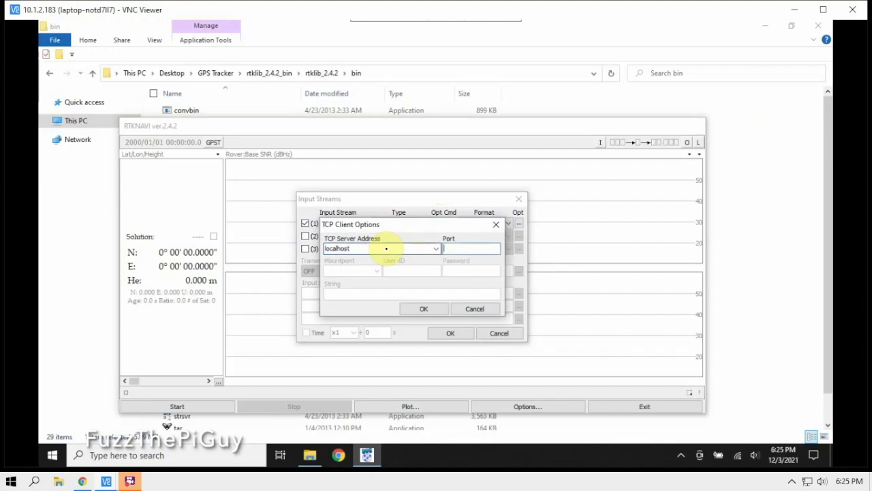
pyautogui.write('9')
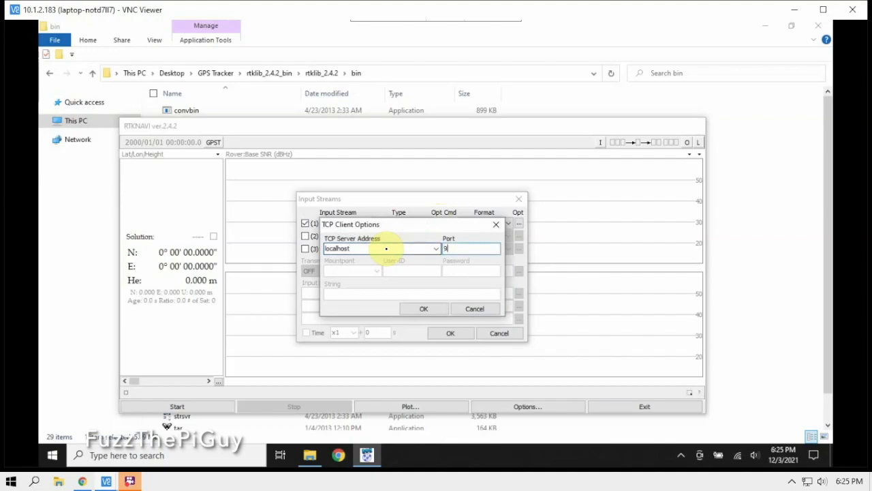
pyautogui.write('999')
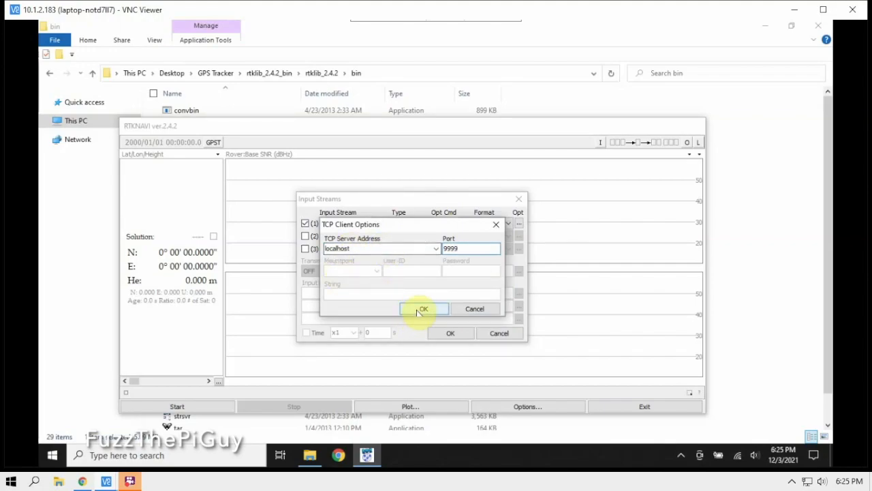
pyautogui.click(423, 309)
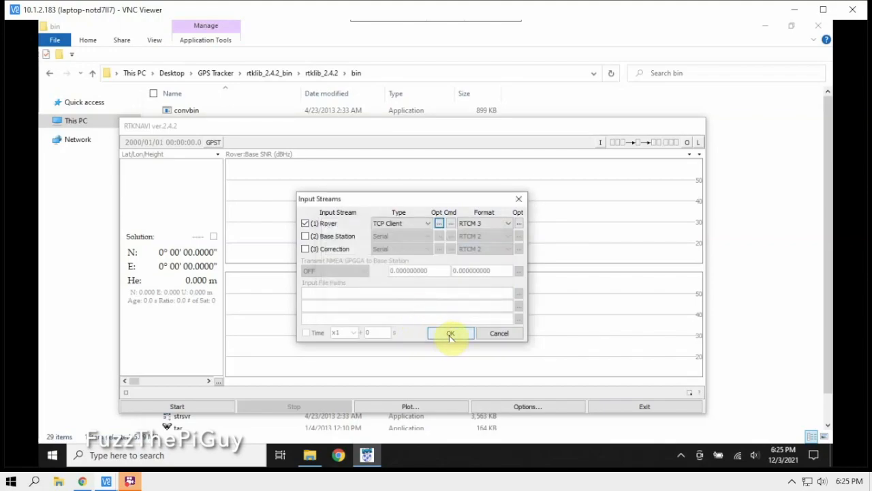
pyautogui.click(450, 332)
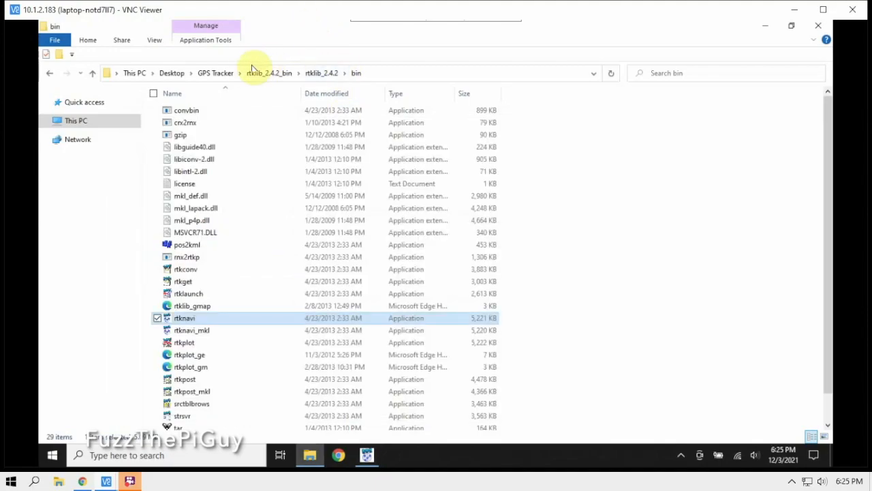
pyautogui.click(215, 73)
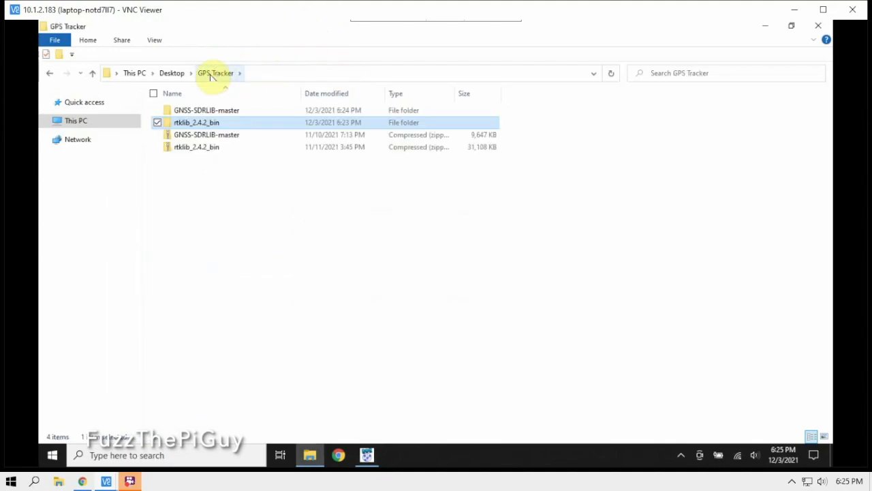
pyautogui.click(207, 109)
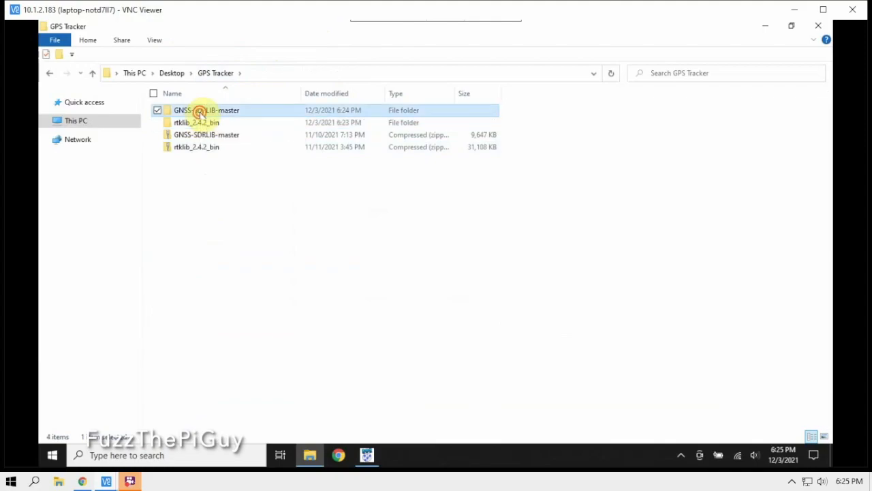
# Open GNSS-SDRLIB-master\bin and launch gnss-sdrgui.exe.
pyautogui.doubleClick(206, 110)
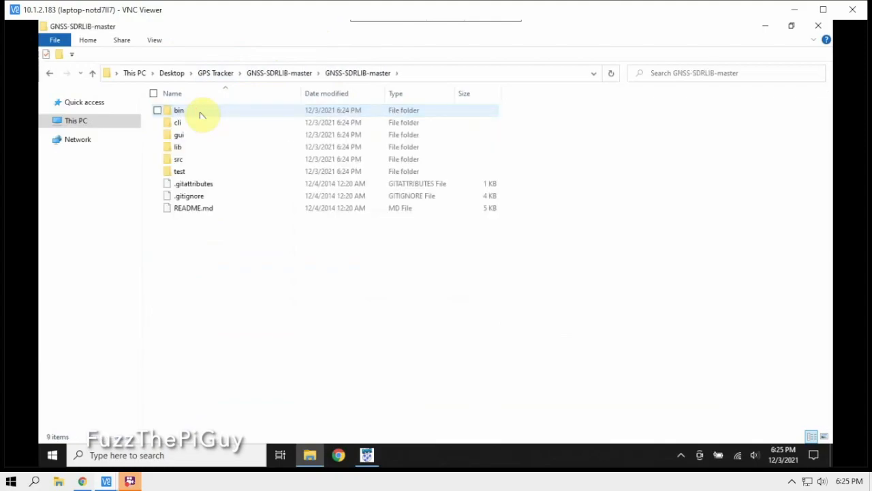
pyautogui.doubleClick(178, 110)
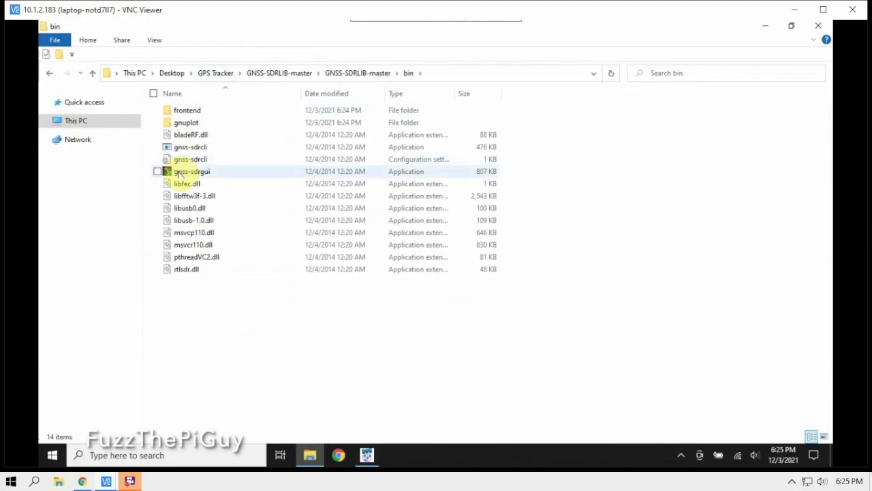
pyautogui.moveTo(198, 175)
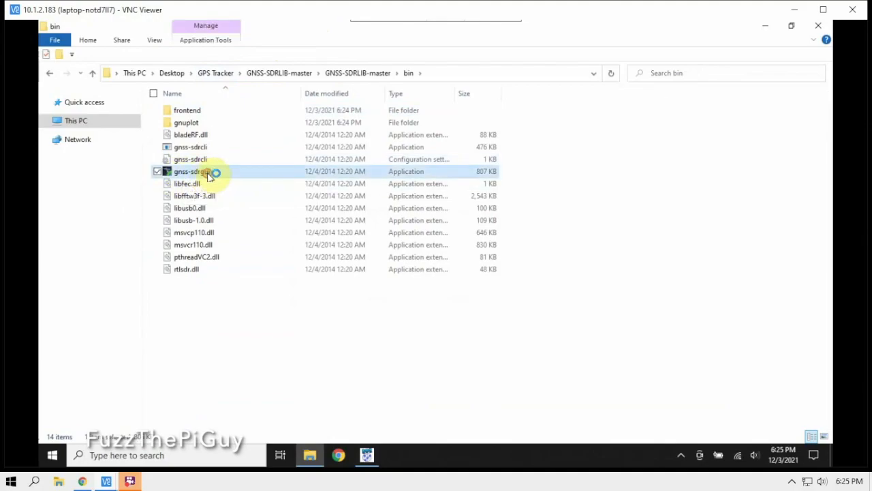
pyautogui.doubleClick(191, 171)
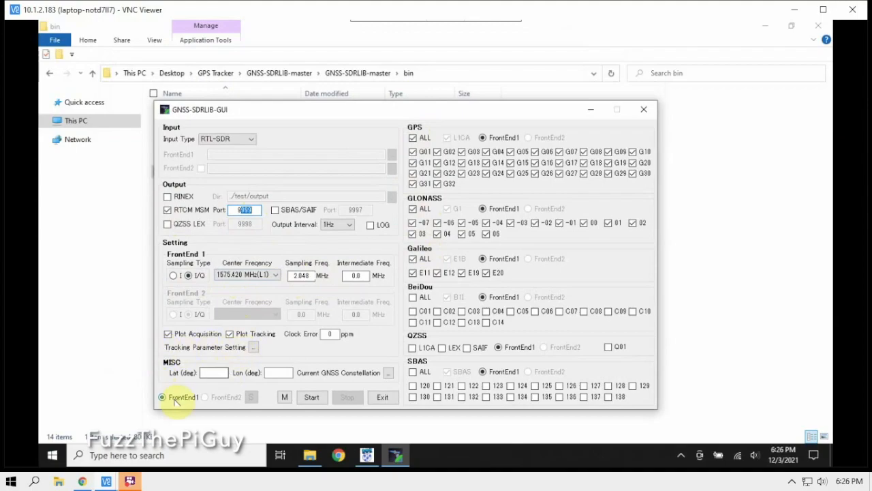
pyautogui.moveTo(218, 372)
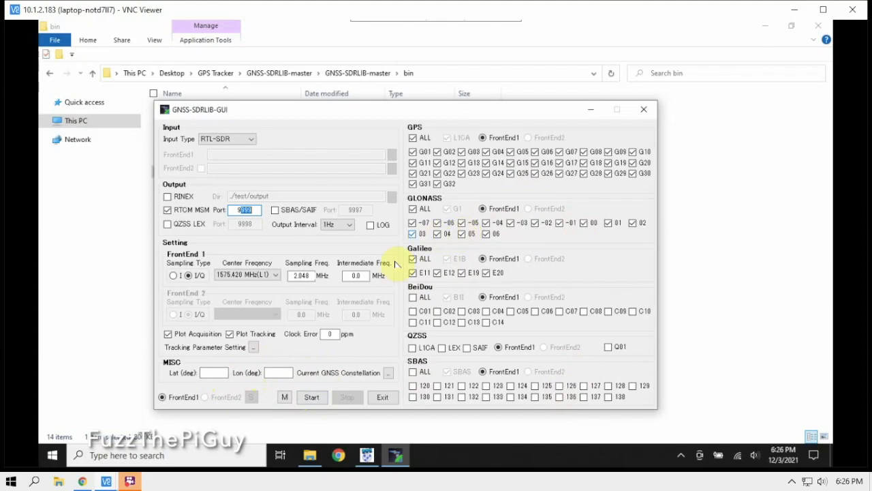
# Start GNSS-SDRLIB processing of RTL-SDR samples with RTCM MSM output on port 9999.
pyautogui.click(311, 396)
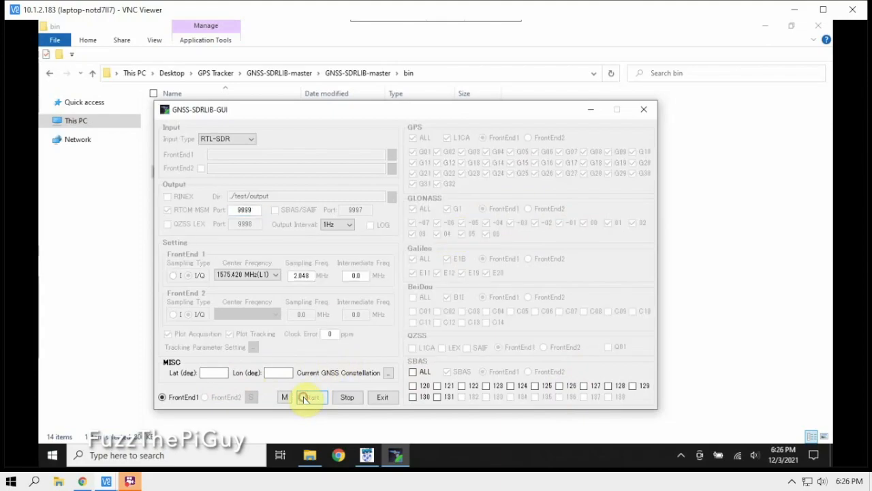
# Let satellites G04, G09 and G27 get acquired, then minimize the G27 acquisition plot.
pyautogui.click(310, 396)
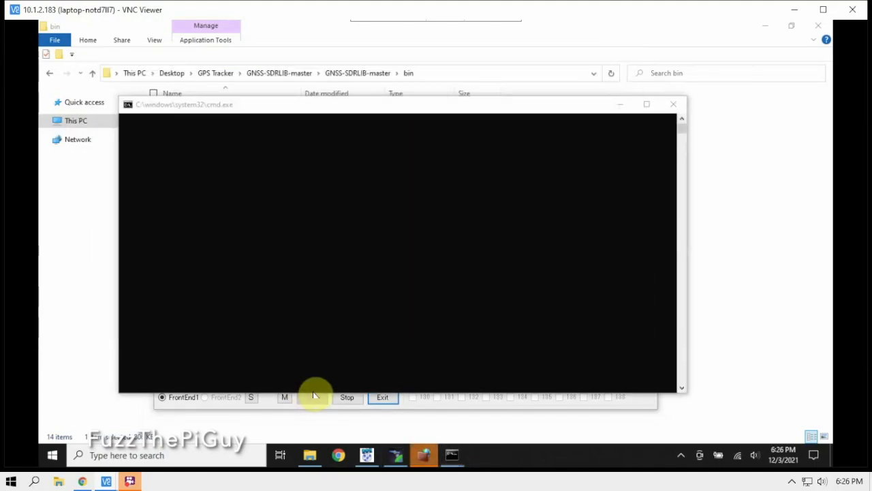
pyautogui.moveTo(426, 456)
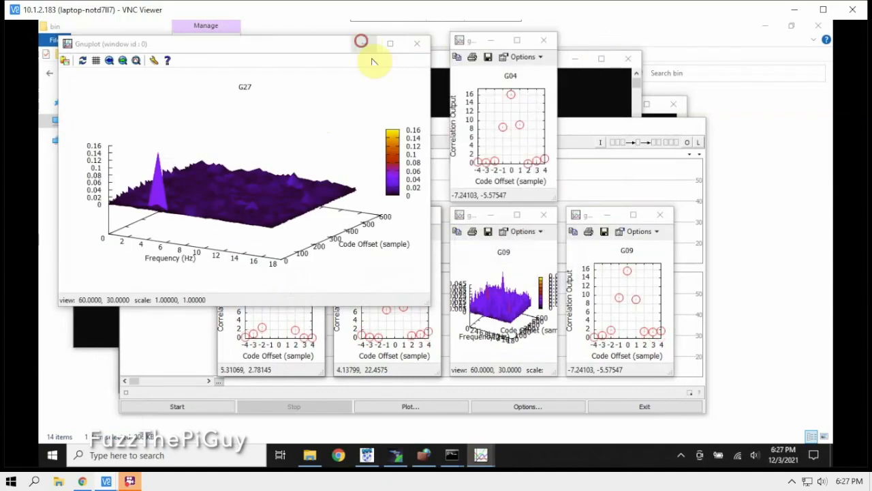
pyautogui.click(417, 43)
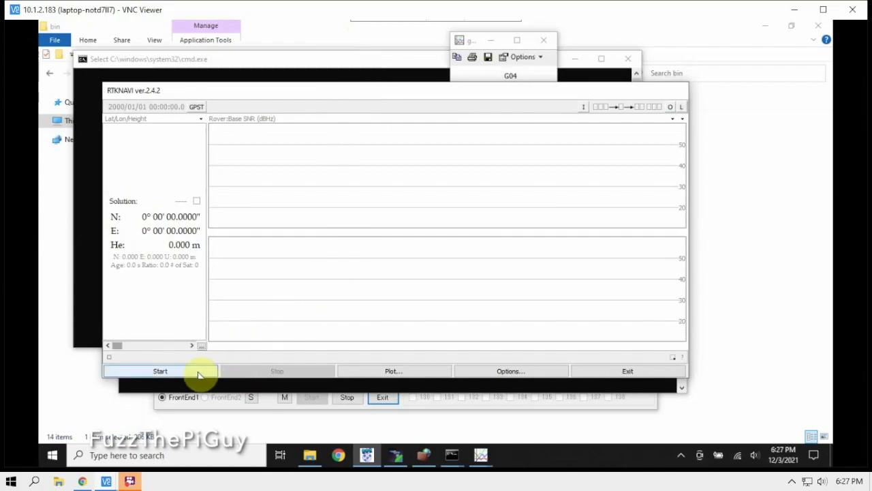
pyautogui.moveTo(146, 220)
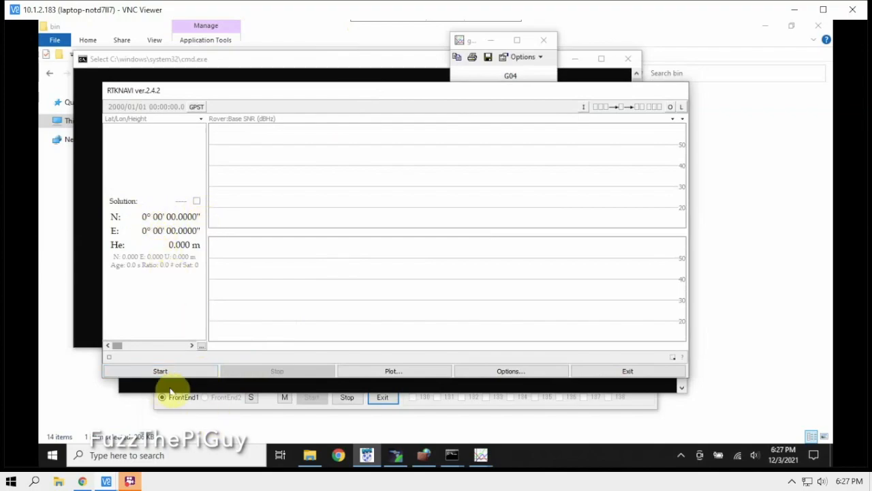
# Start RTKNAVI positioning and allow gnss-sdrgui through the firewall on private networks.
pyautogui.click(160, 371)
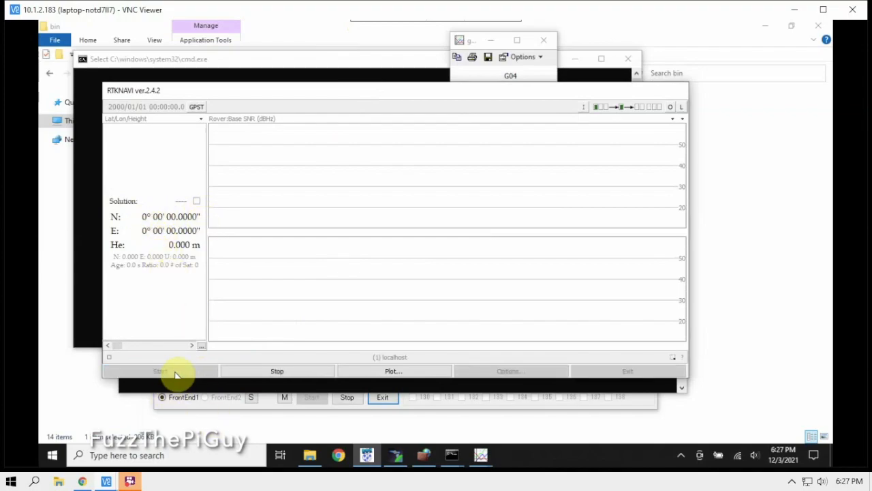
pyautogui.click(160, 371)
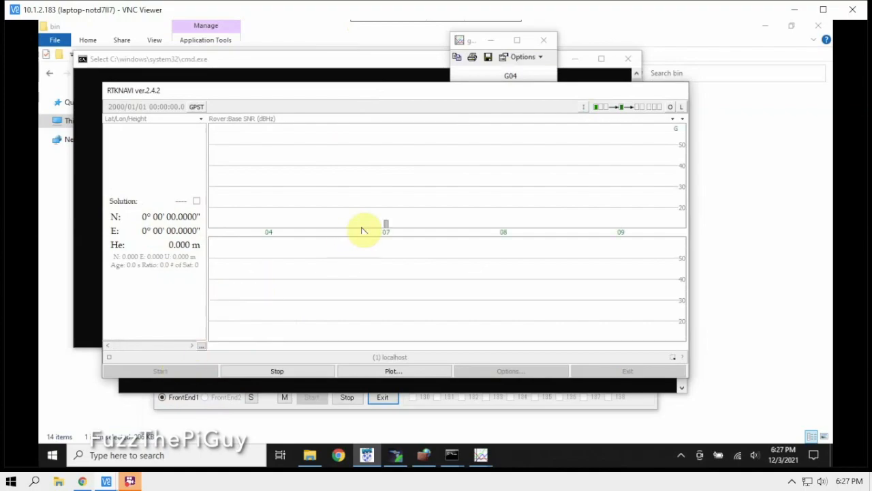
pyautogui.moveTo(269, 232)
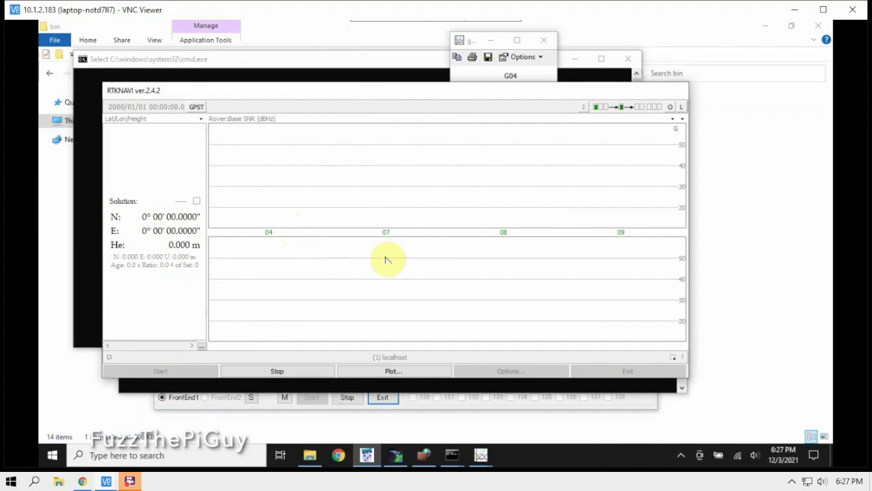
pyautogui.moveTo(503, 241)
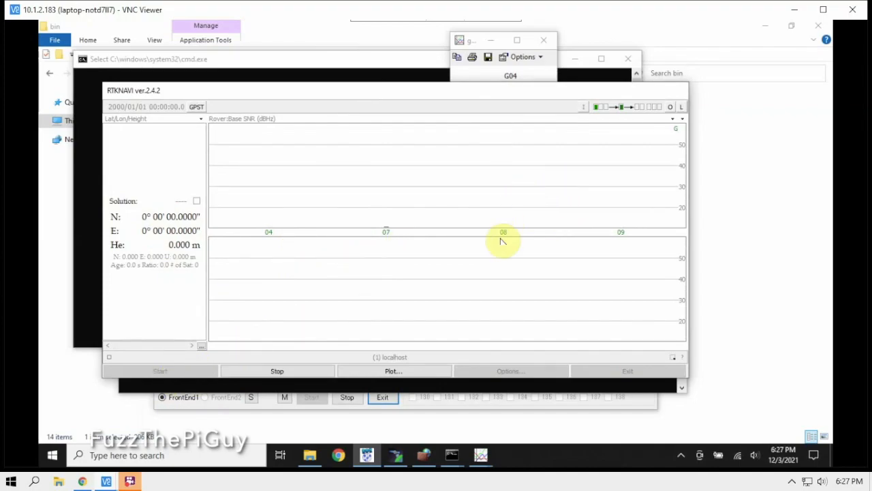
pyautogui.moveTo(372, 240)
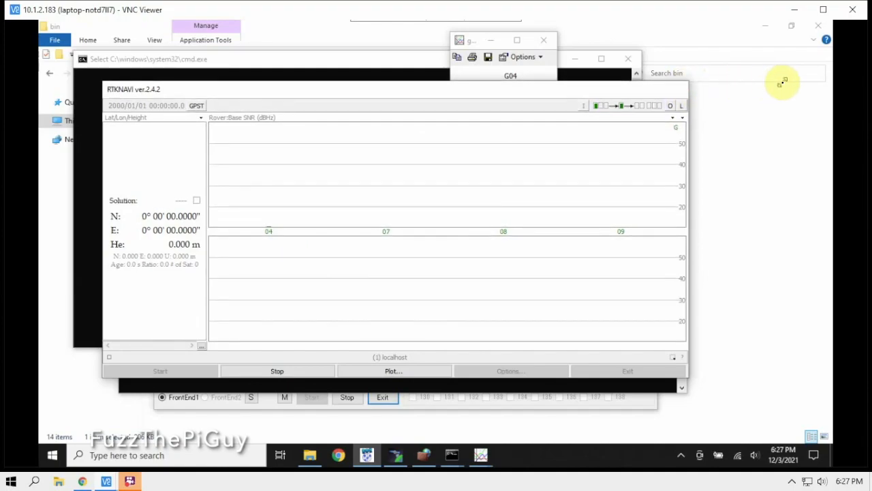
pyautogui.moveTo(606, 152)
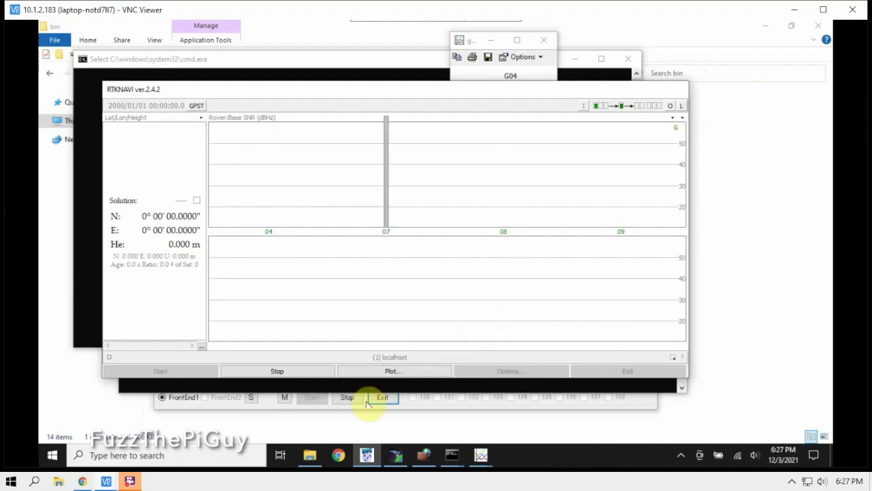
pyautogui.click(366, 397)
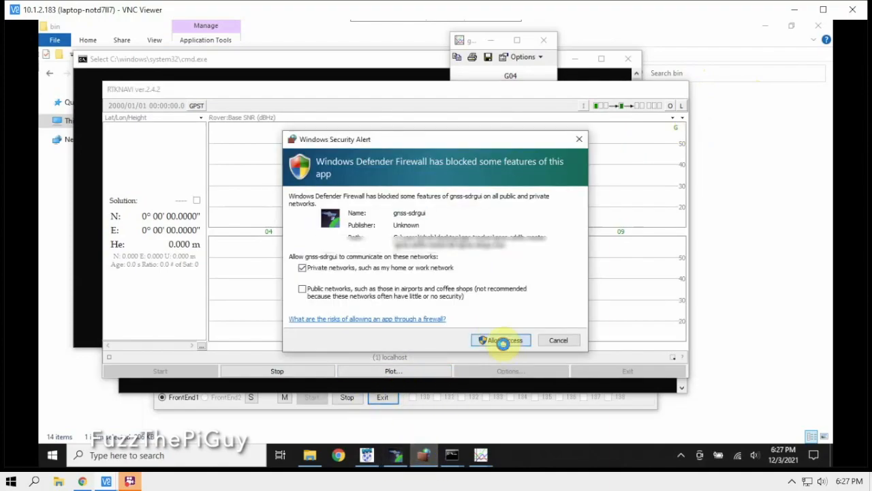
pyautogui.click(501, 341)
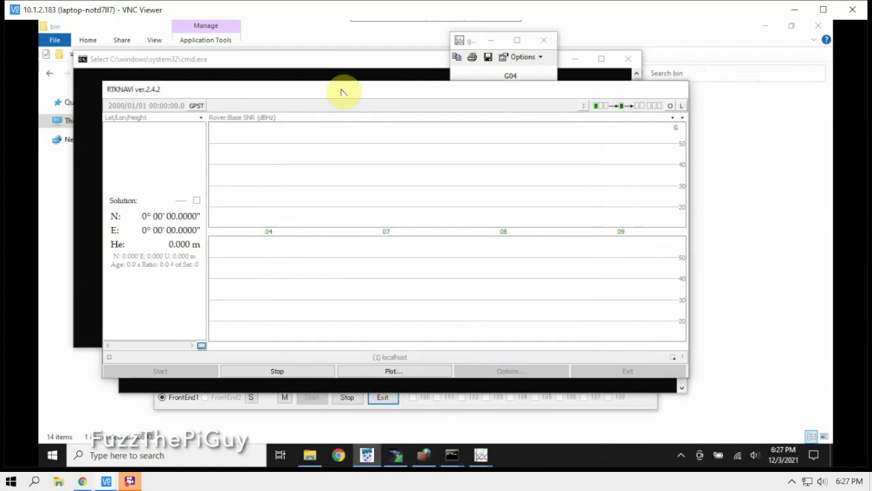
pyautogui.moveTo(413, 424)
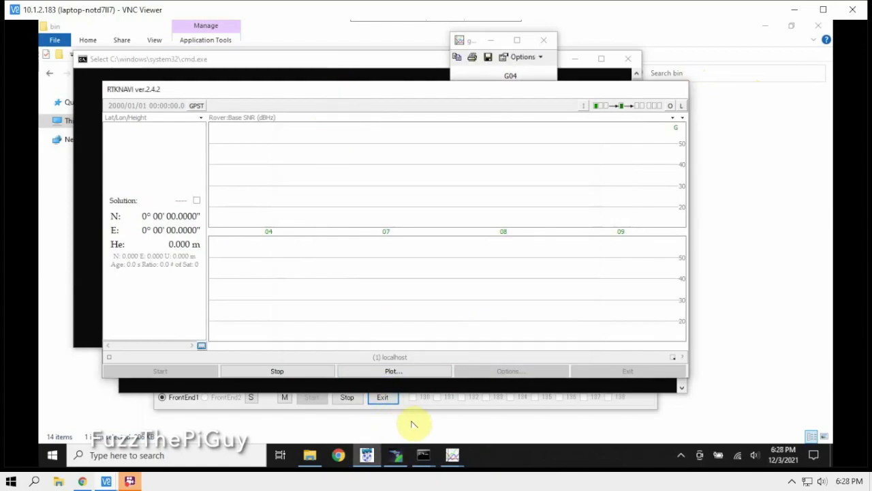
pyautogui.moveTo(407, 244)
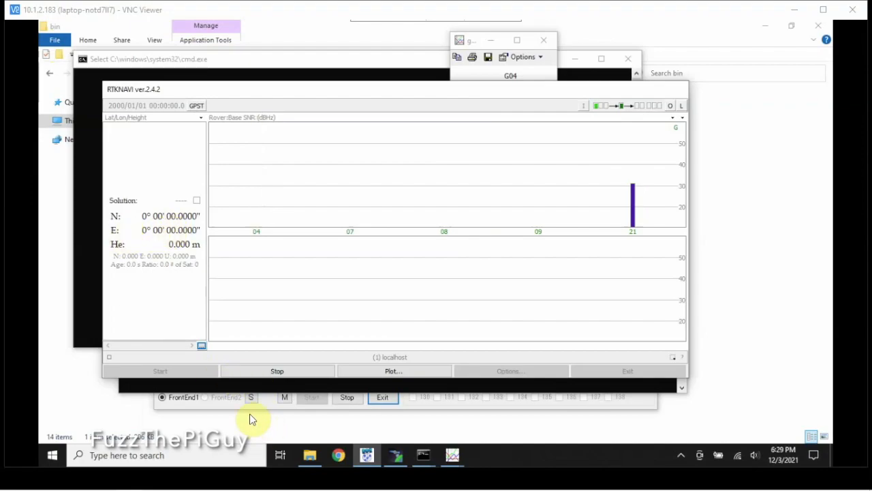
pyautogui.moveTo(139, 217)
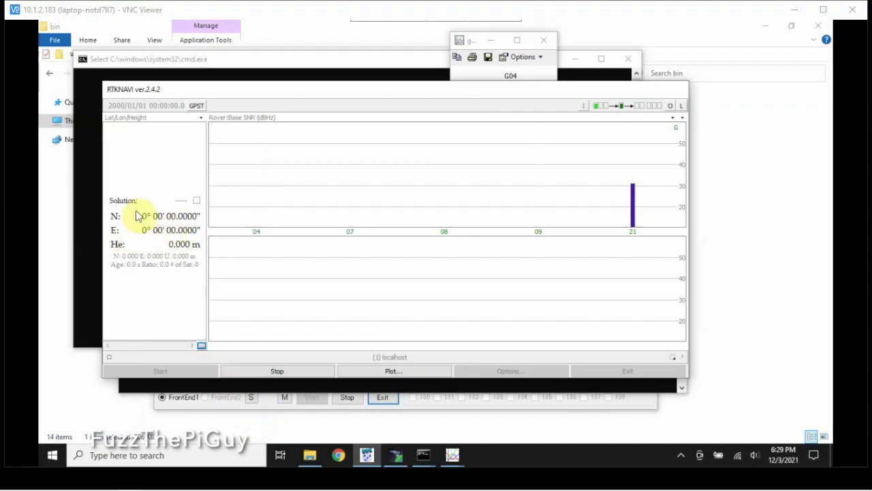
pyautogui.moveTo(593, 207)
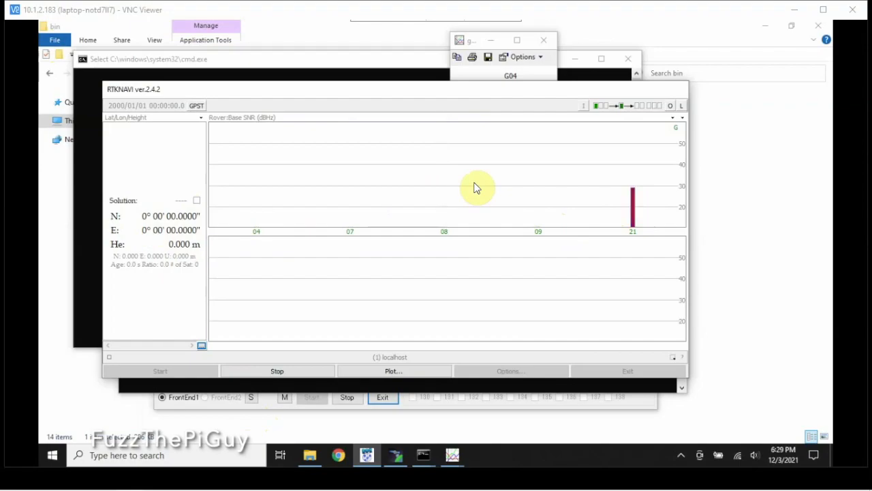
pyautogui.moveTo(341, 187)
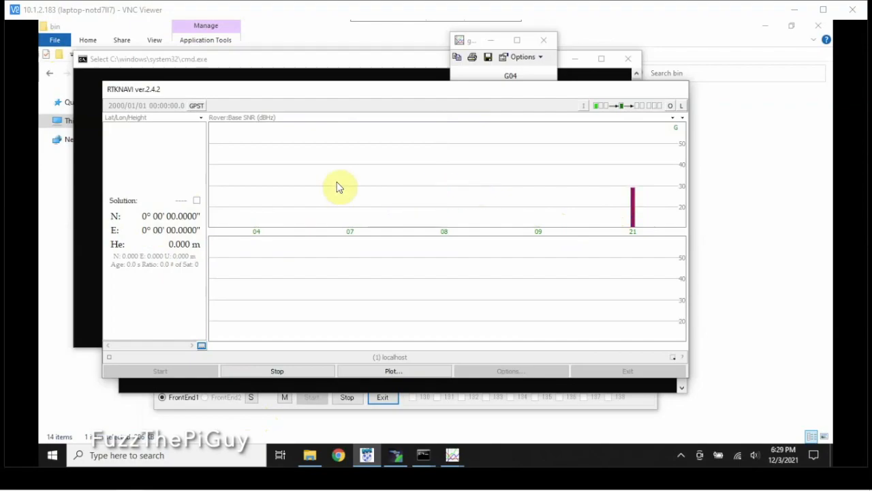
pyautogui.moveTo(345, 186)
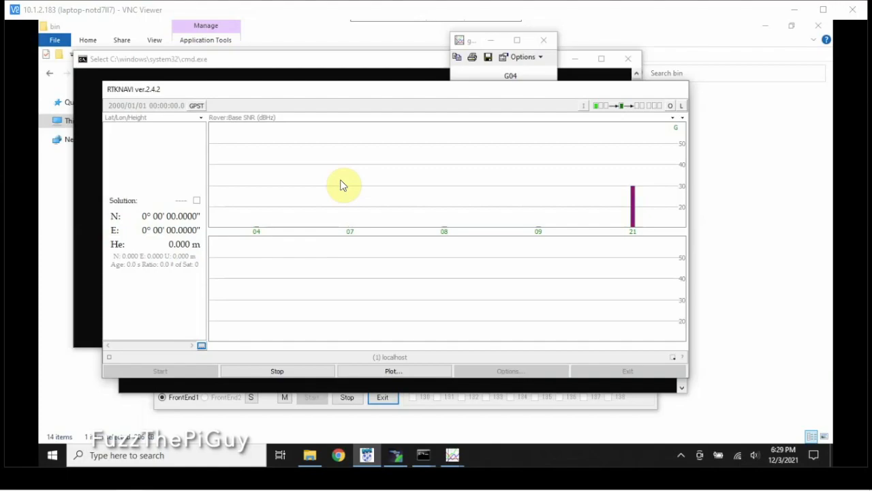
pyautogui.moveTo(349, 189)
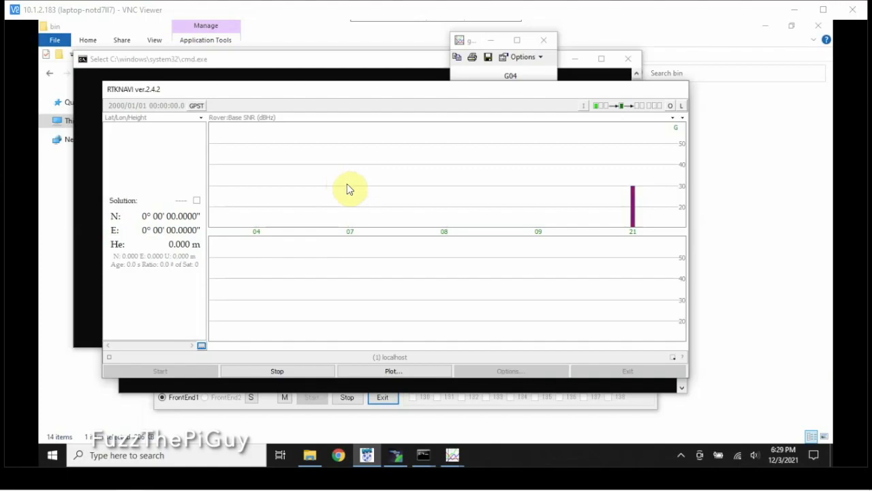
pyautogui.moveTo(394, 371)
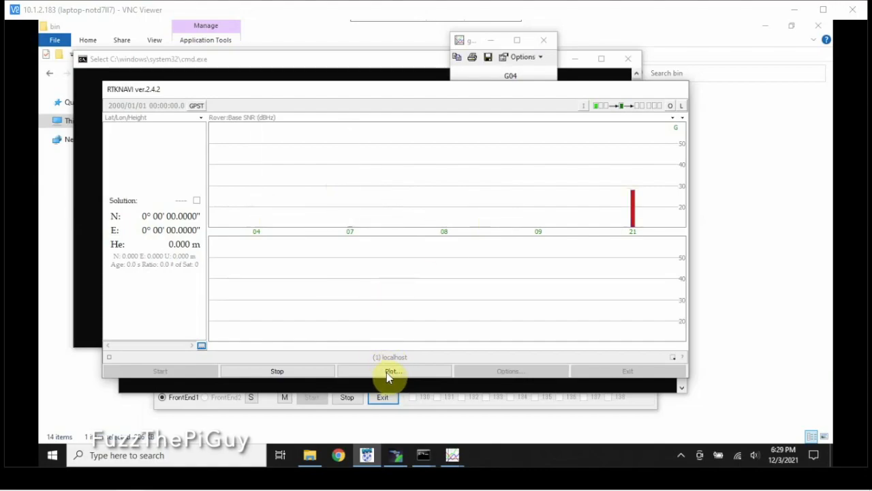
# Open the RTKPLOT solution viewer after satellite 21's SNR bar appears near 30 dBHz.
pyautogui.click(393, 370)
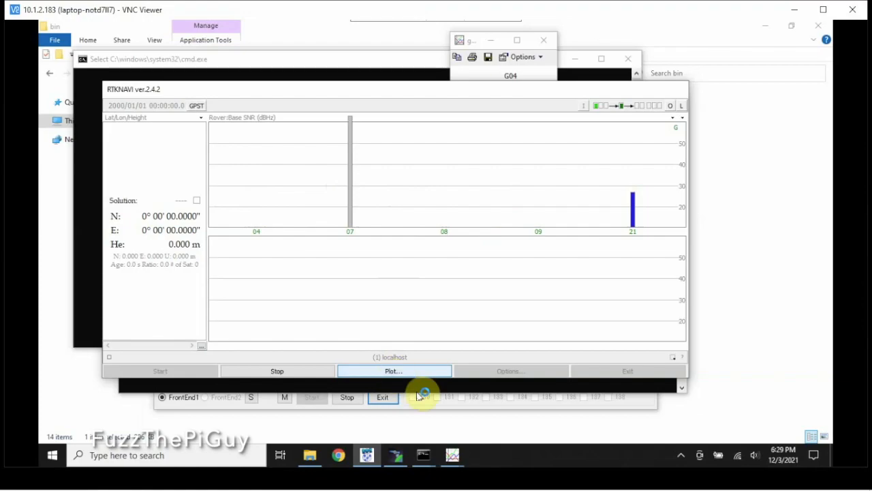
# Maximize RTKPLOT and switch the plot type to Velocity.
pyautogui.click(393, 370)
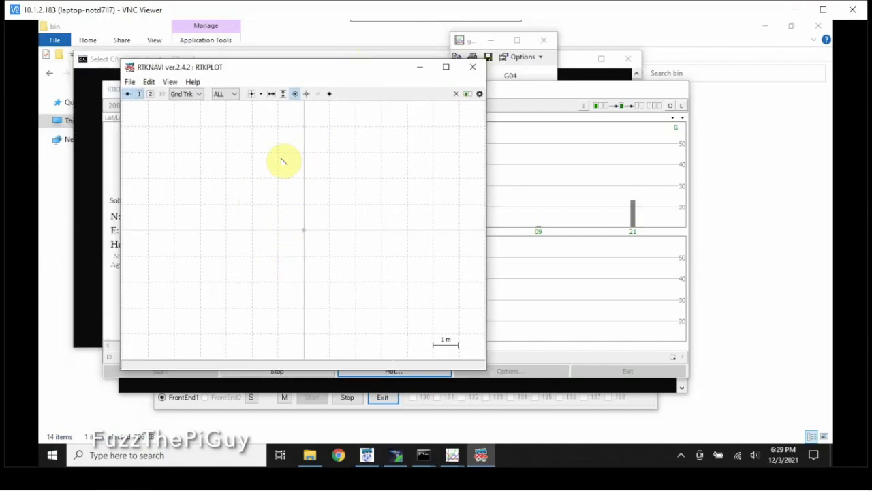
pyautogui.moveTo(417, 66)
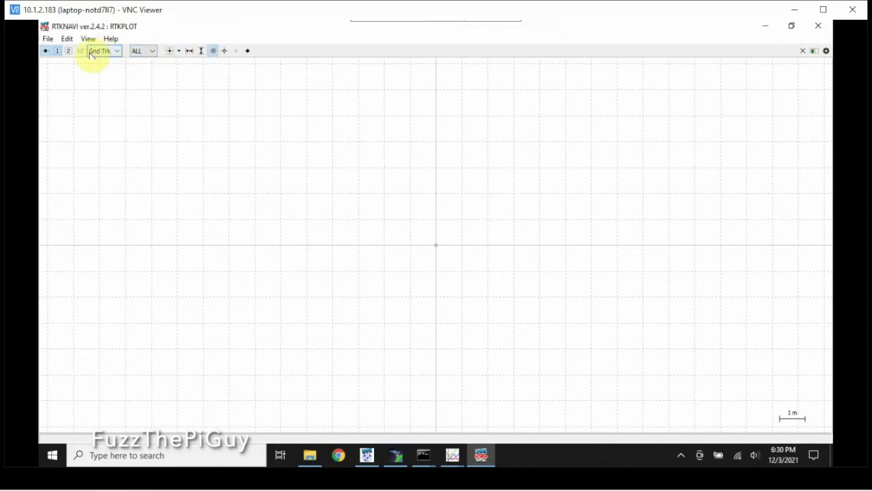
pyautogui.click(115, 50)
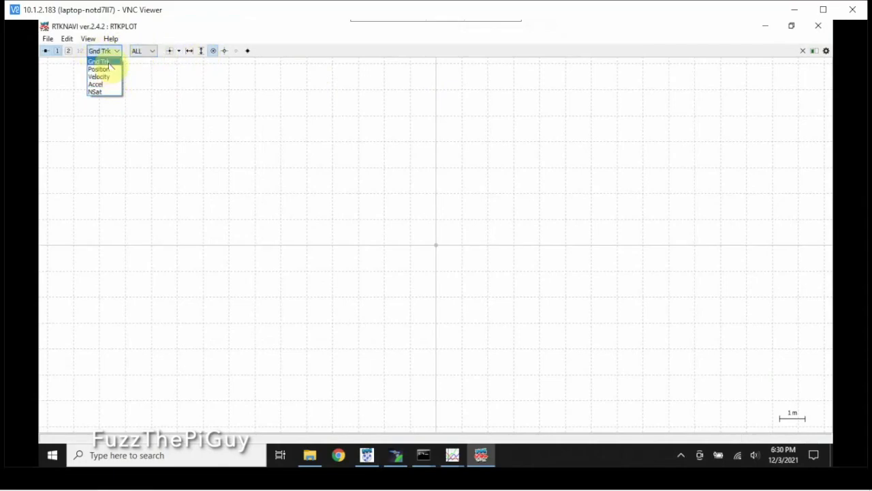
pyautogui.click(99, 76)
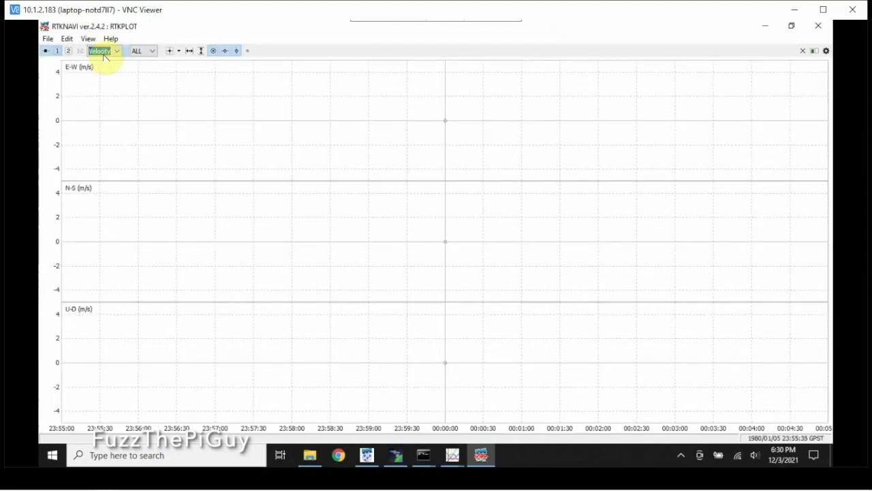
# Return the plot to Gnd Trk and bring up the plot Options dialog.
pyautogui.click(116, 50)
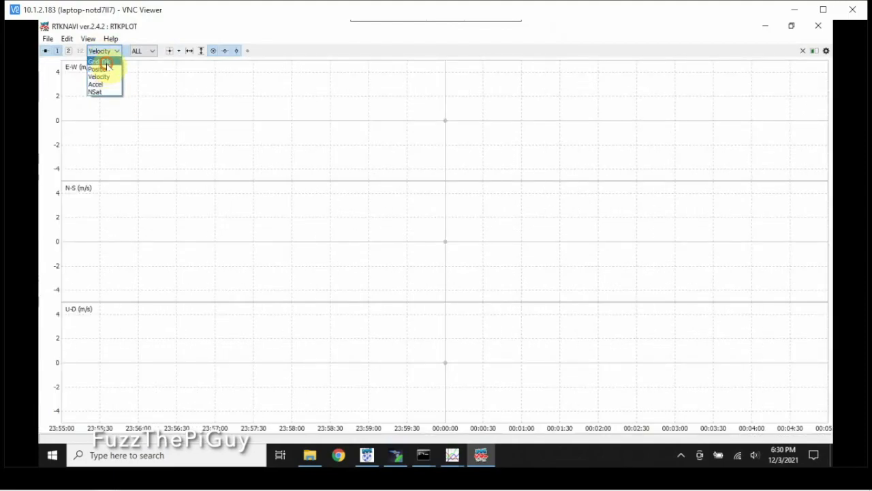
pyautogui.click(95, 61)
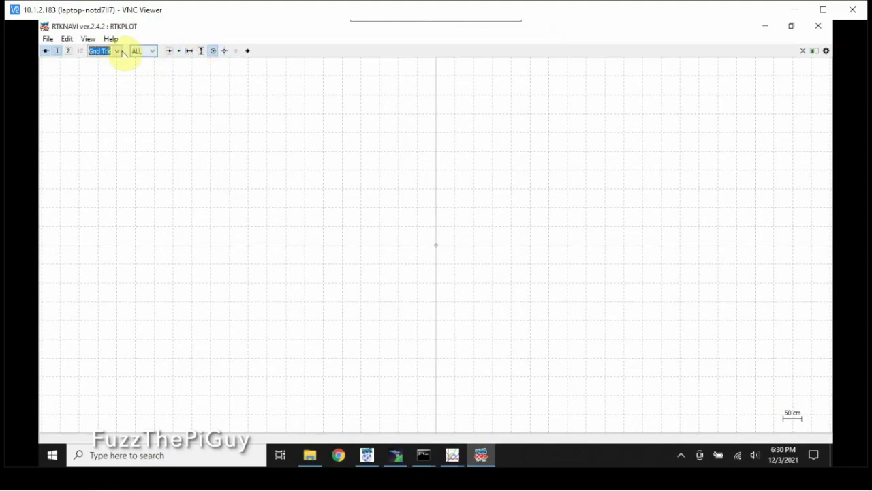
pyautogui.click(67, 38)
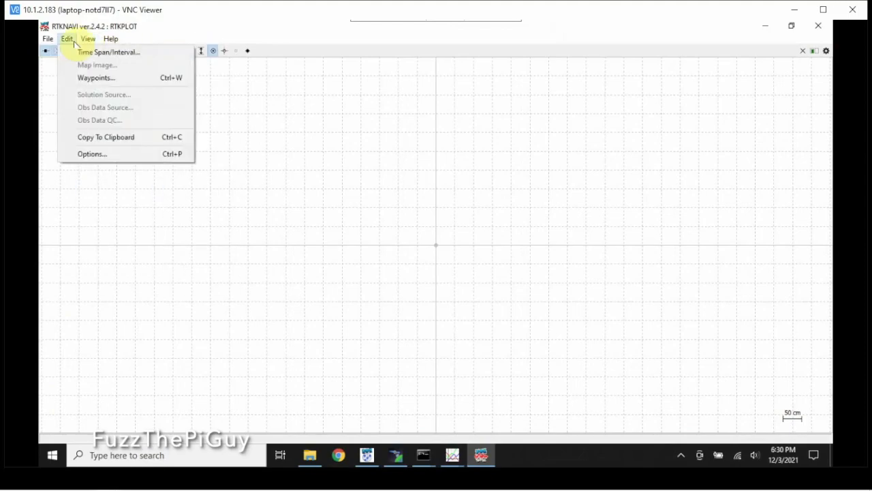
pyautogui.click(92, 154)
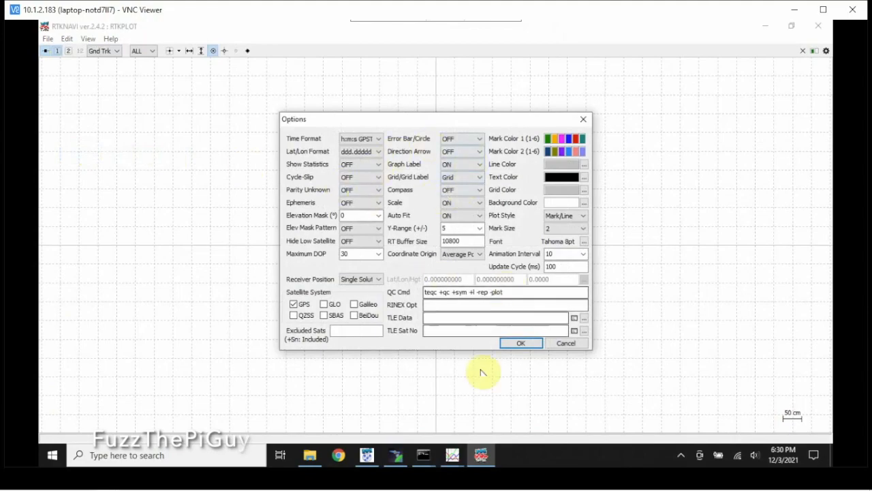
# Close the Options dialog, then relaunch RTKPLOT once RTKNAVI shows SINGLE with eight satellites.
pyautogui.click(521, 343)
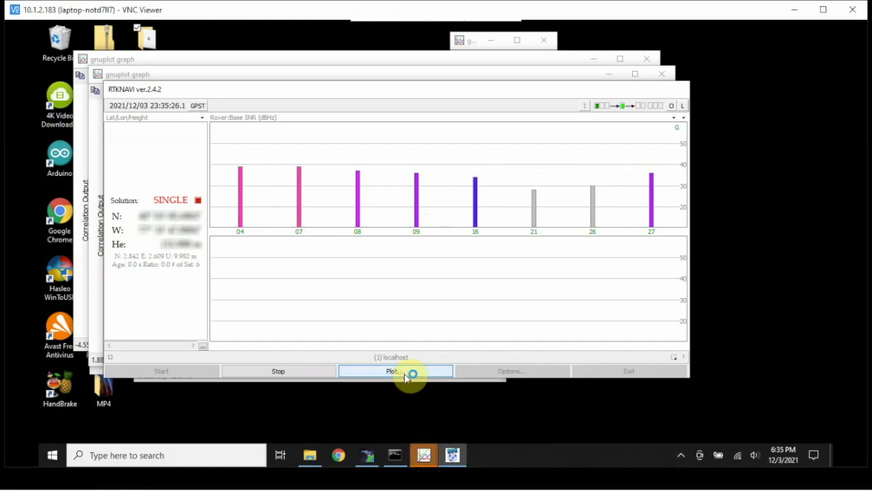
pyautogui.click(395, 371)
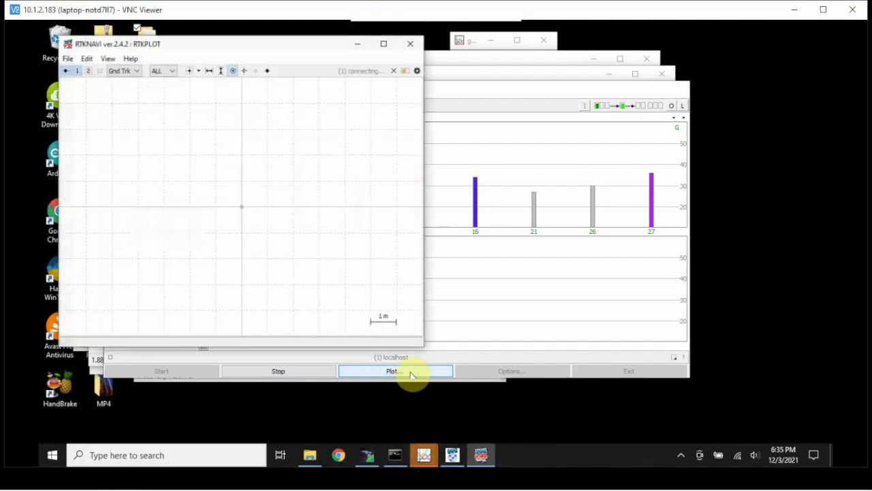